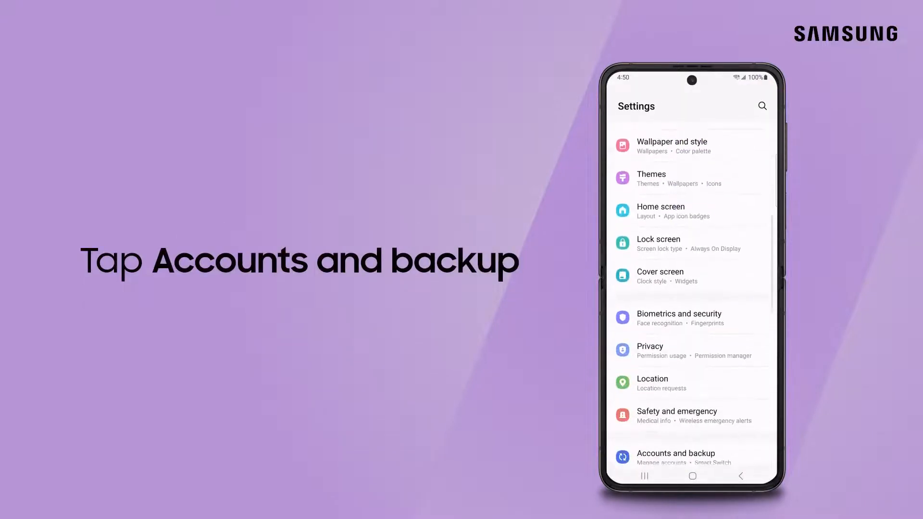
Start a Google One backup from Accounts and backup > Back up data.
{"action": "left_click", "coordinate": [675, 454]}
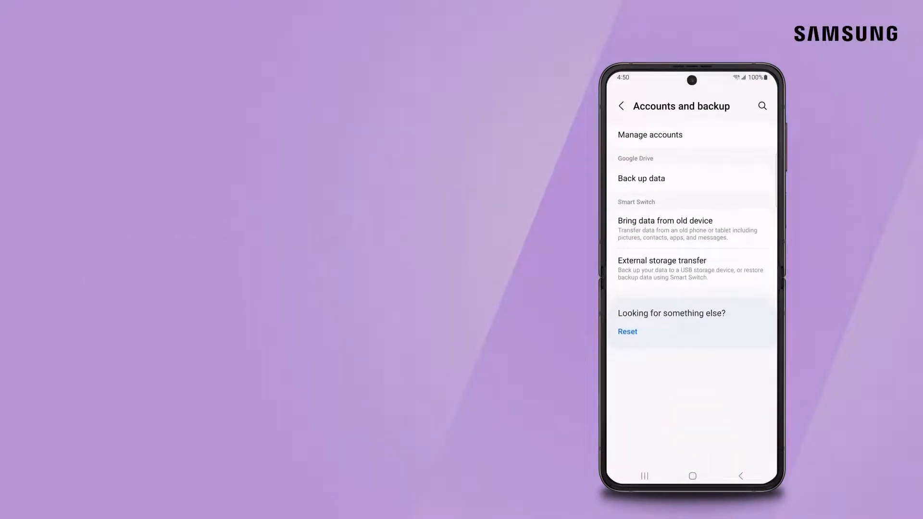
{"action": "left_click", "coordinate": [641, 179]}
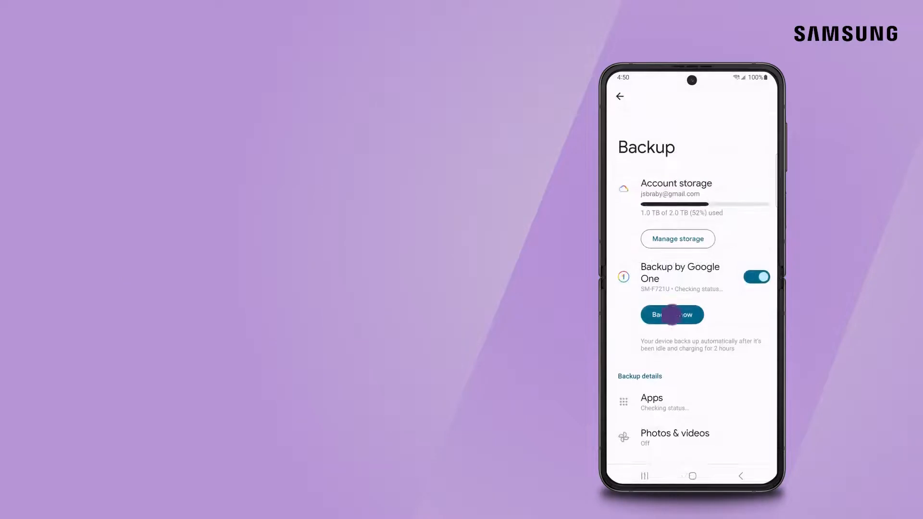
{"action": "left_click", "coordinate": [672, 314]}
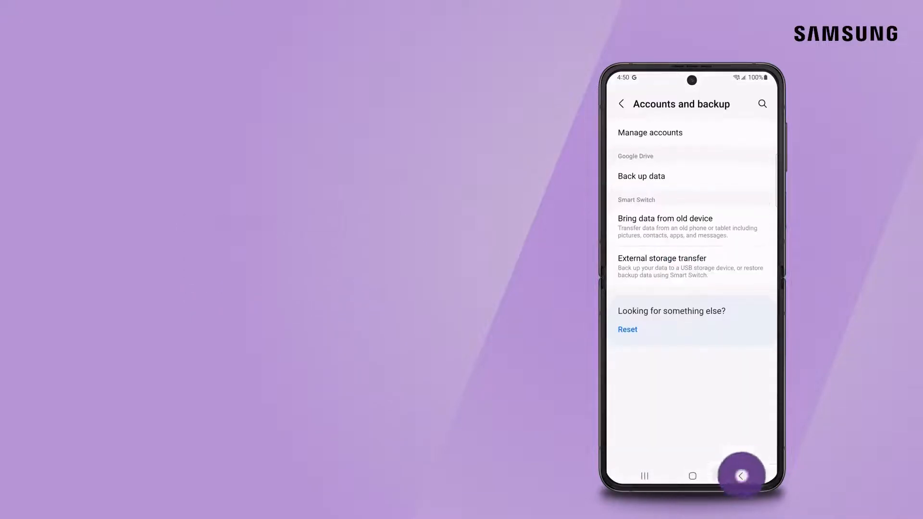
Navigate from the main Settings list through General management to the Reset menu.
{"action": "left_click", "coordinate": [740, 476]}
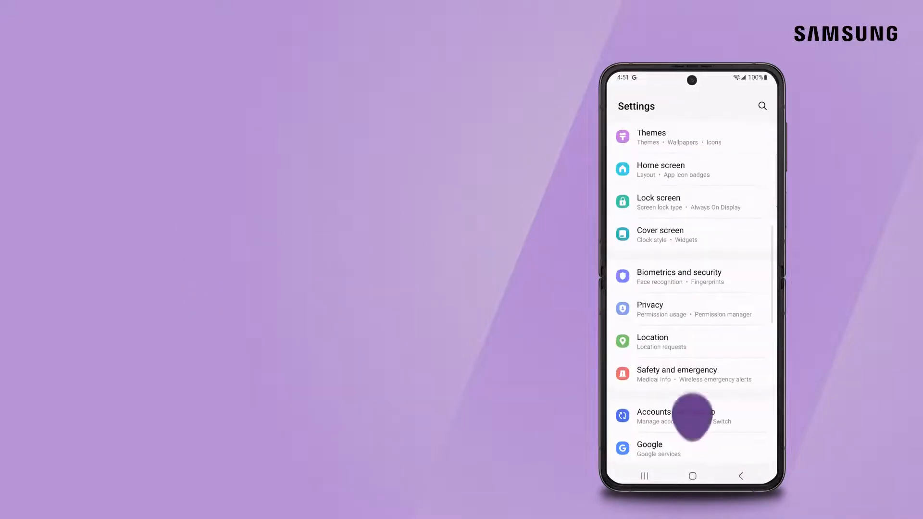
{"action": "left_click", "coordinate": [693, 415]}
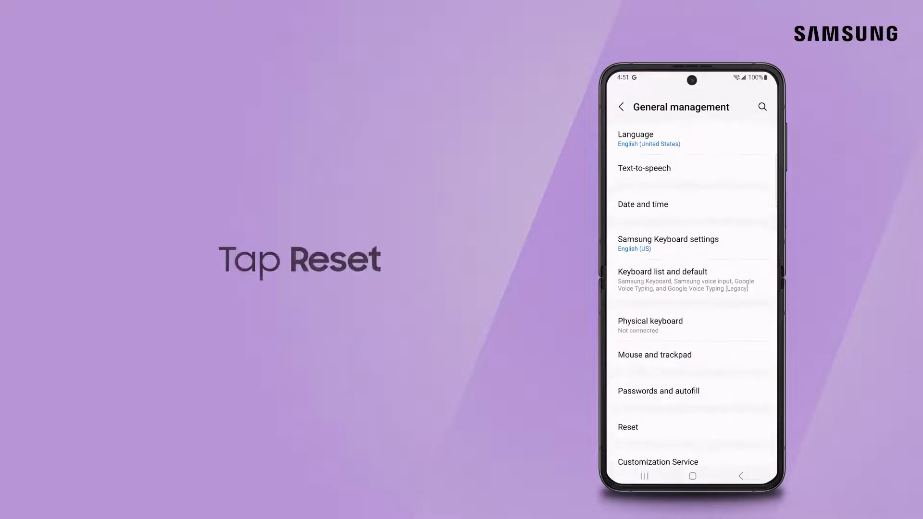
{"action": "left_click", "coordinate": [628, 427]}
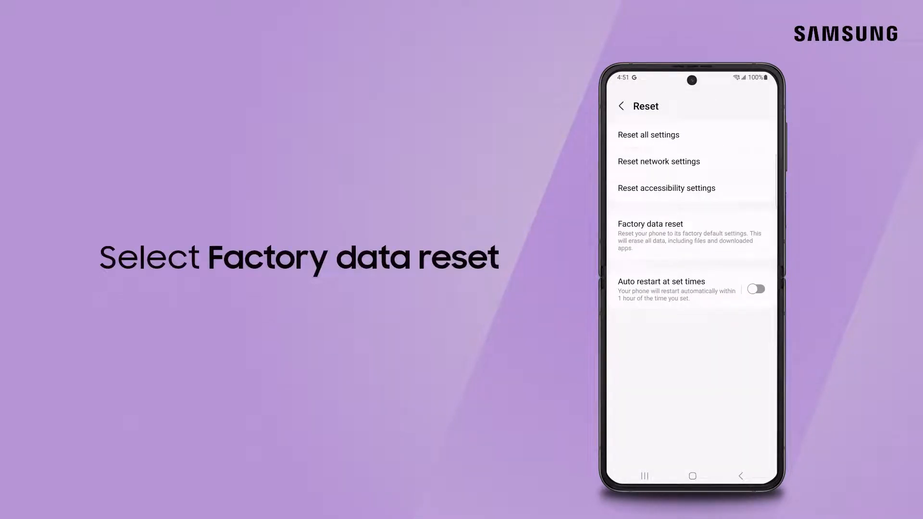
Open Factory data reset and scroll through its accounts and apps list.
{"action": "left_click", "coordinate": [650, 224]}
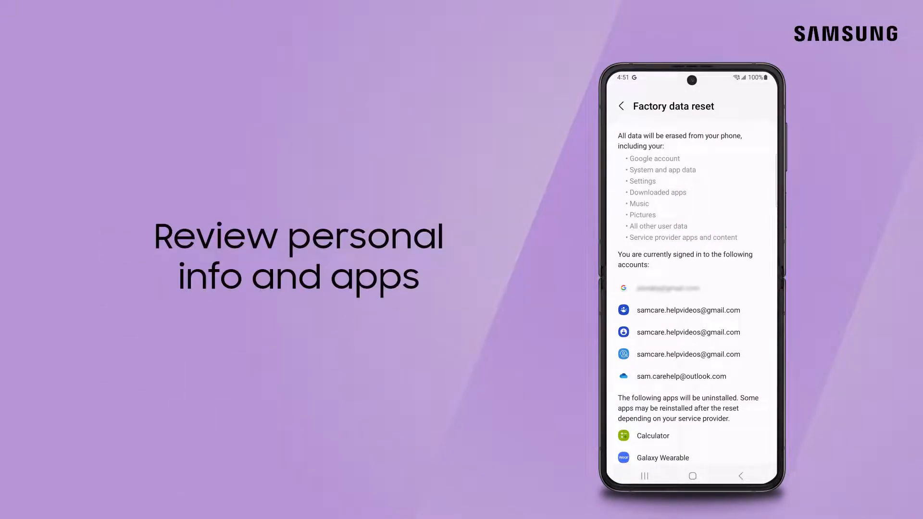
{"action": "scroll", "scroll_direction": "down", "scroll_amount": 3}
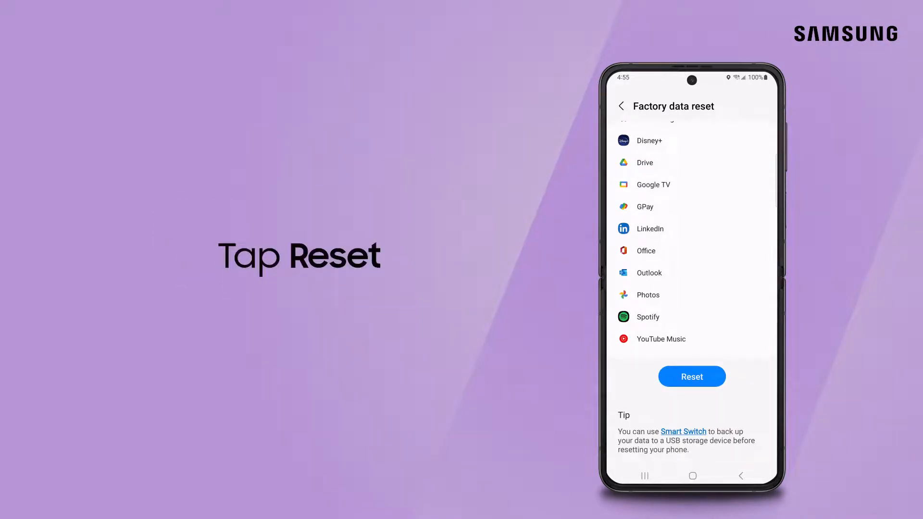
Press Reset at the bottom of the Factory data reset page.
{"action": "left_click", "coordinate": [692, 376]}
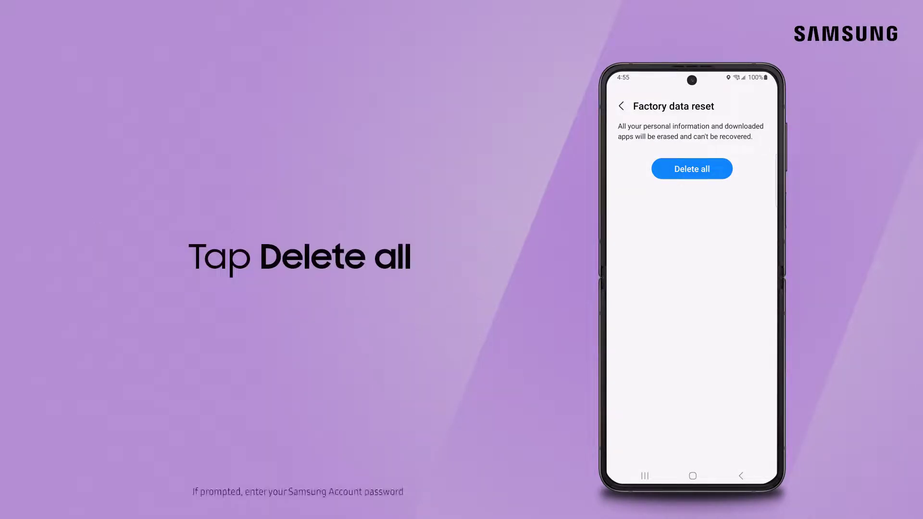